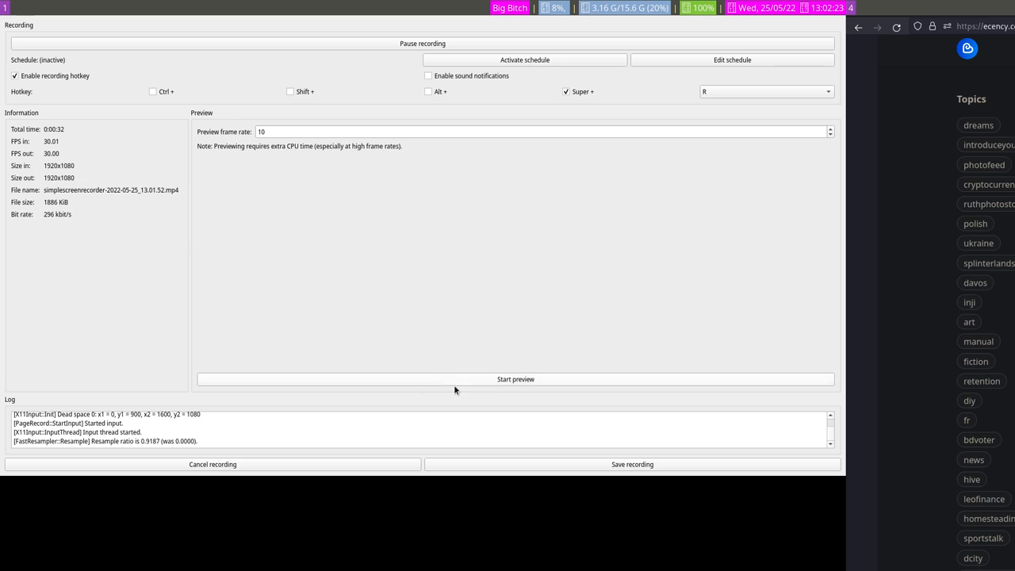
# - Start the SimpleScreenRecorder live preview so the captured screen and audio meter appear
pyautogui.click(516, 378)
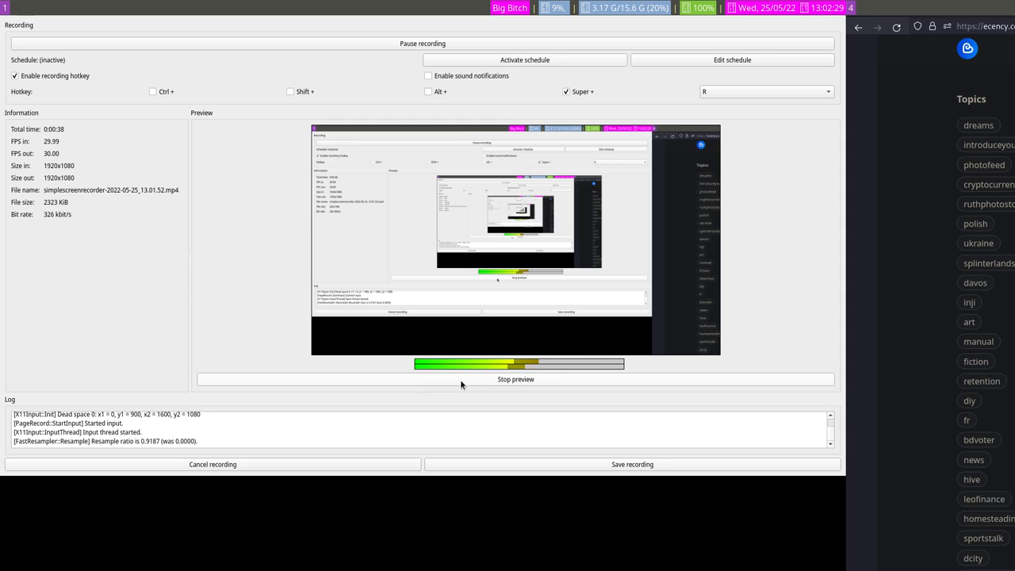
# - Start recording in SimpleScreenRecorder with the empty Ecency submit page open
pyautogui.click(516, 379)
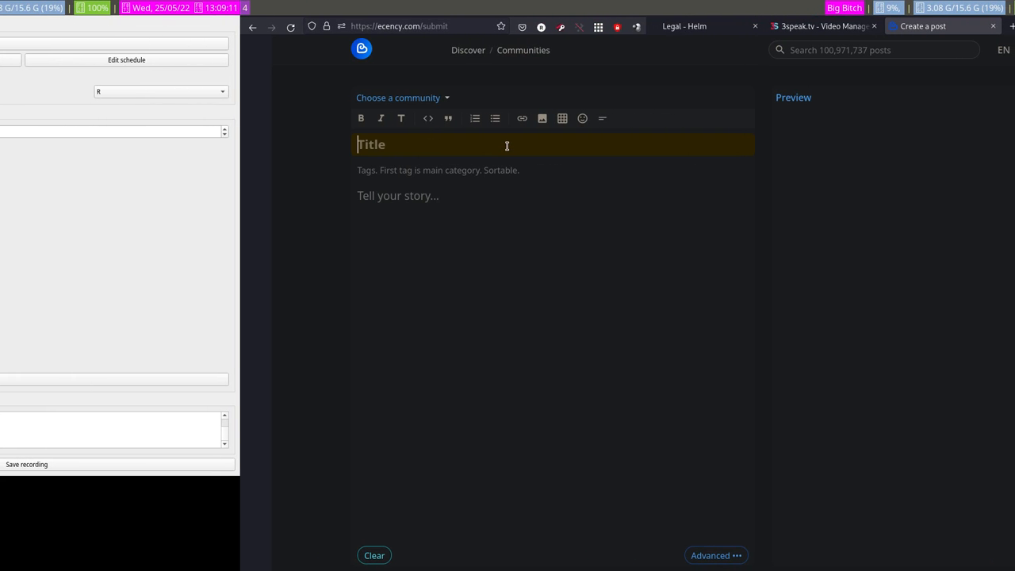
# - Enter a placeholder title, two tags and gibberish body text in the Ecency draft
pyautogui.write('na;kldjf ;jk')
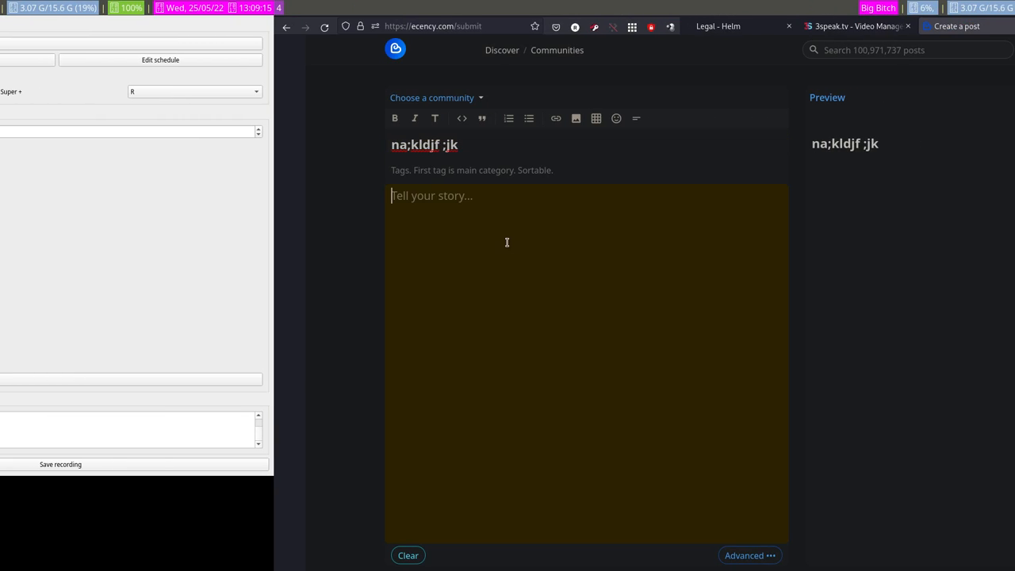
pyautogui.write("{POSD fmoadik fgl;akm lkzm v'lqaekm")
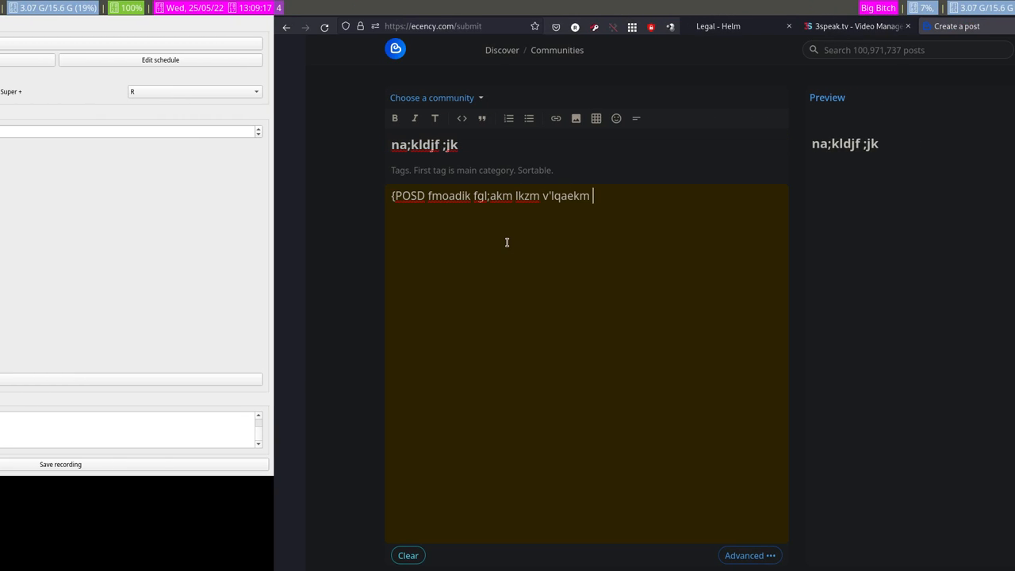
pyautogui.write(";'l ,v;l,ert ;'lcfgv")
pyautogui.click(588, 169)
pyautogui.write('lkjmtlkm lk')
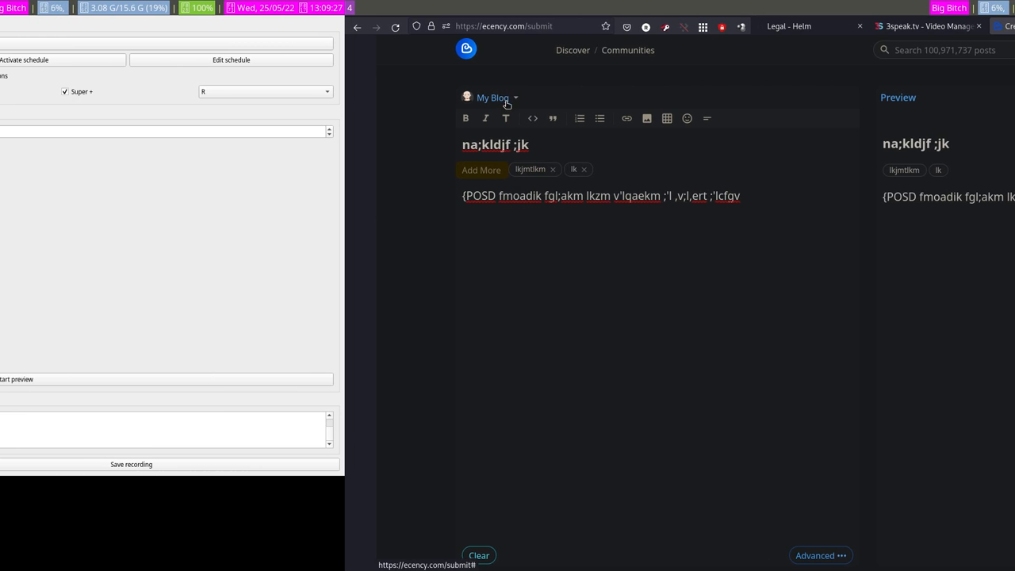
# - Switch the post destination from My Blog to the Loud &Proud community
pyautogui.click(492, 97)
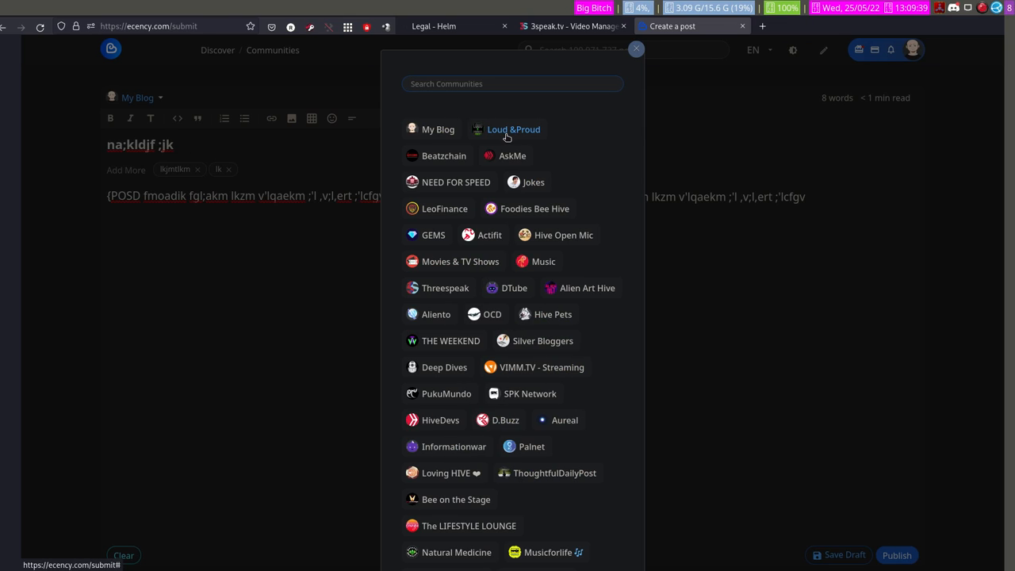
pyautogui.click(513, 129)
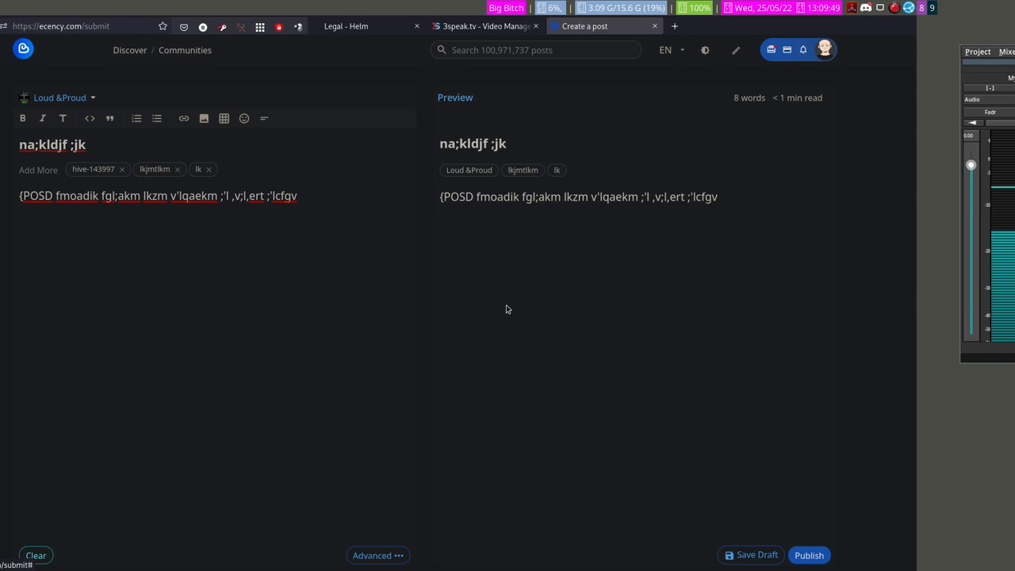
# - Open Advanced settings and view the Reward and Set Beneficiaries options
pyautogui.click(378, 555)
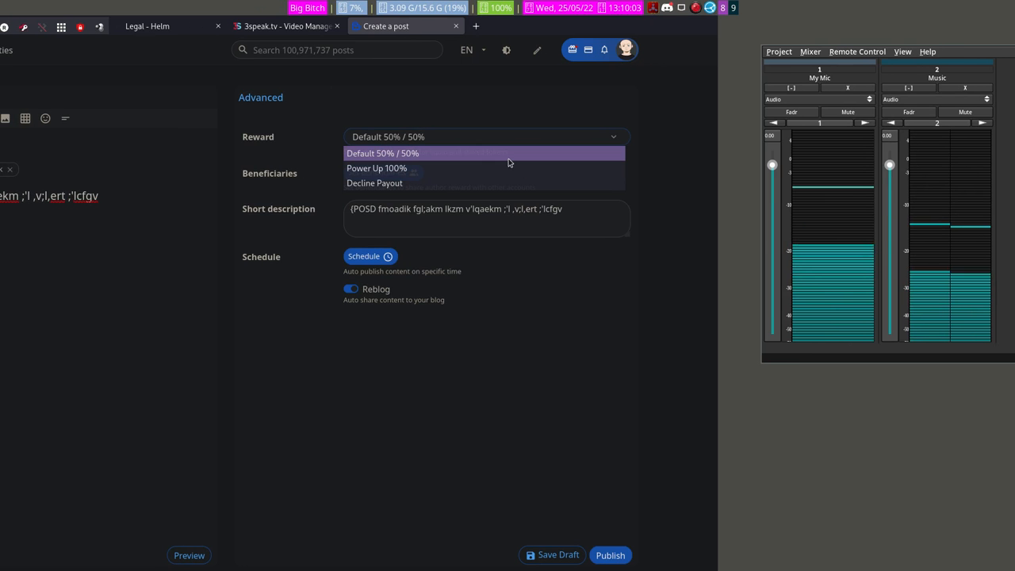
pyautogui.moveTo(485, 169)
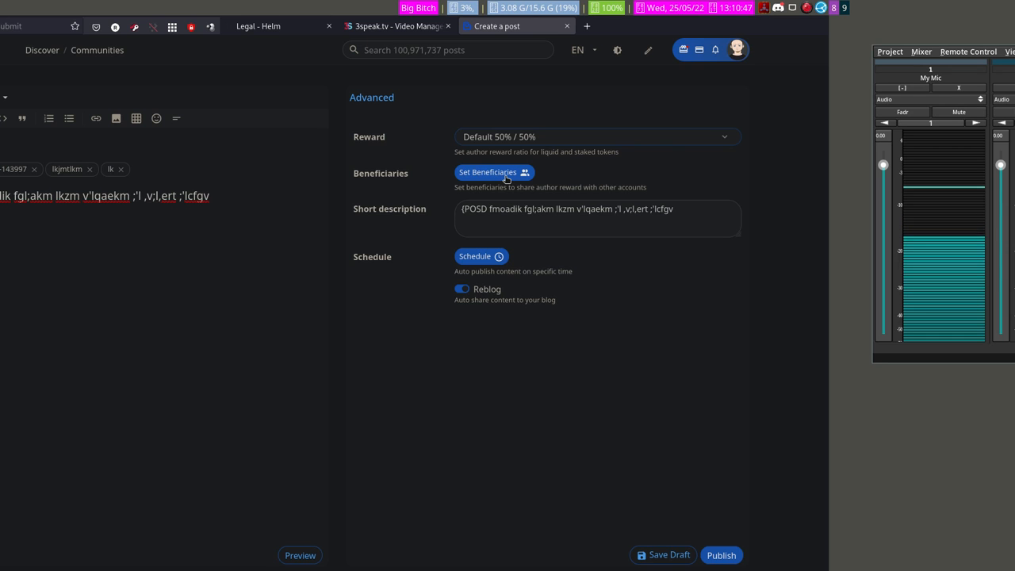
pyautogui.click(488, 172)
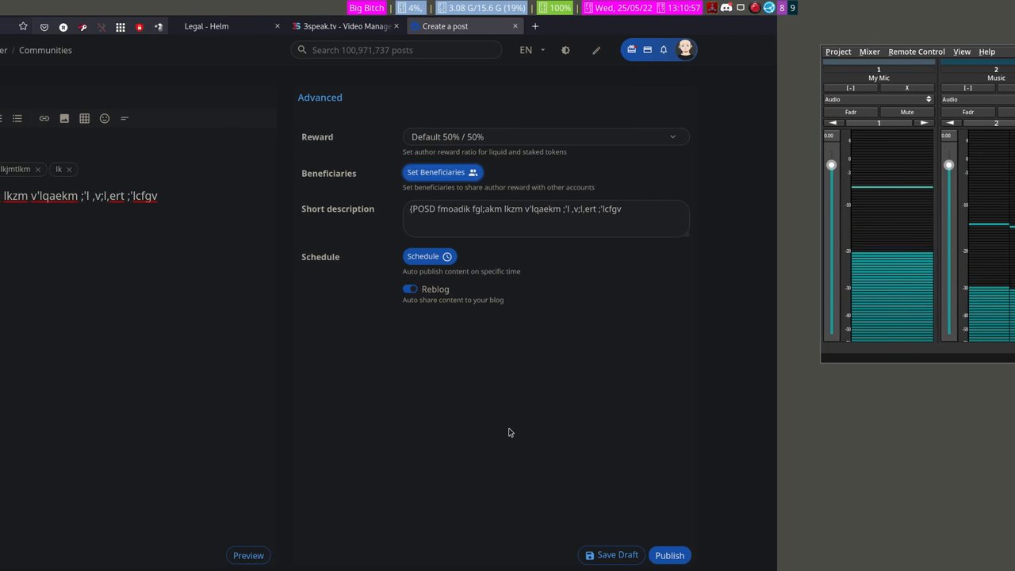
pyautogui.click(429, 256)
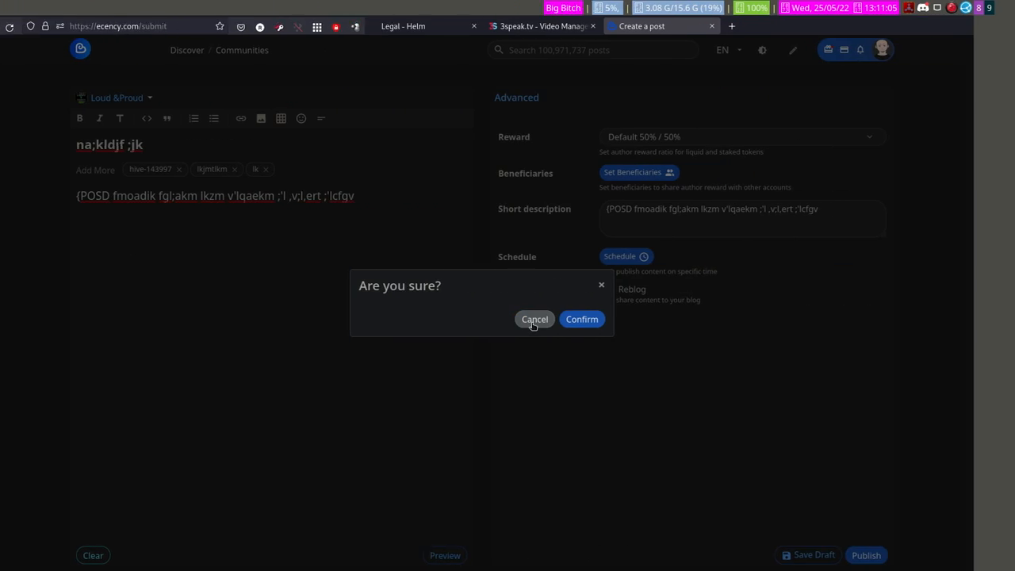
# - Cancel the 'Are you sure?' prompt, leaving the 3Speak upload page in view
pyautogui.click(581, 318)
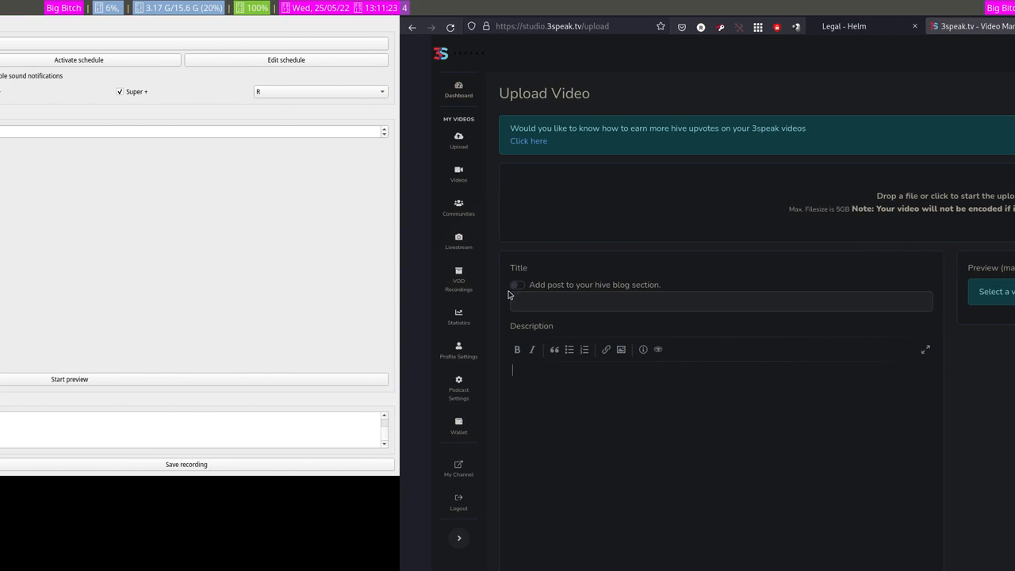
# - Switch on the 'Add post to your hive blog section' toggle
pyautogui.click(516, 284)
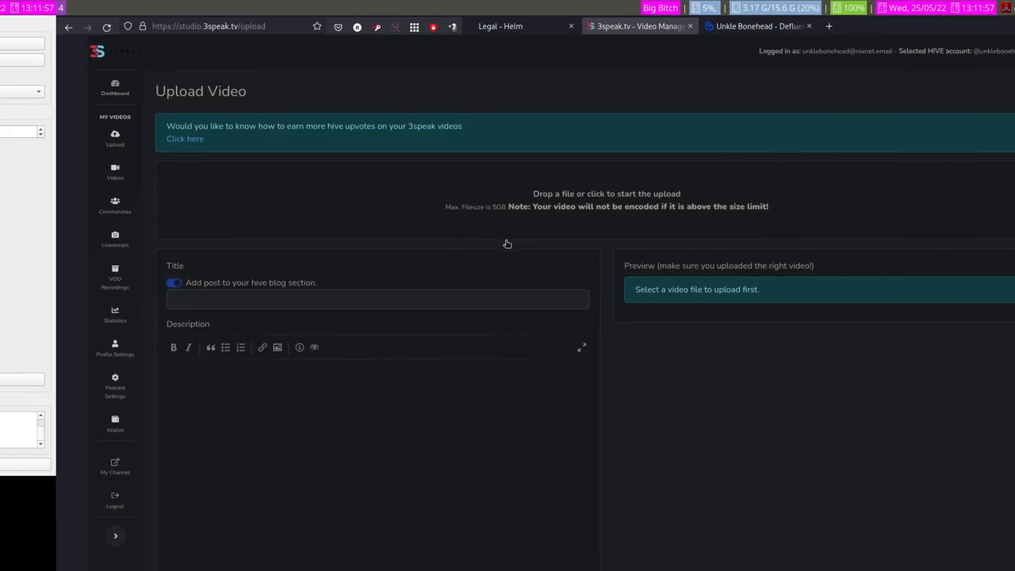
pyautogui.scroll(-3)
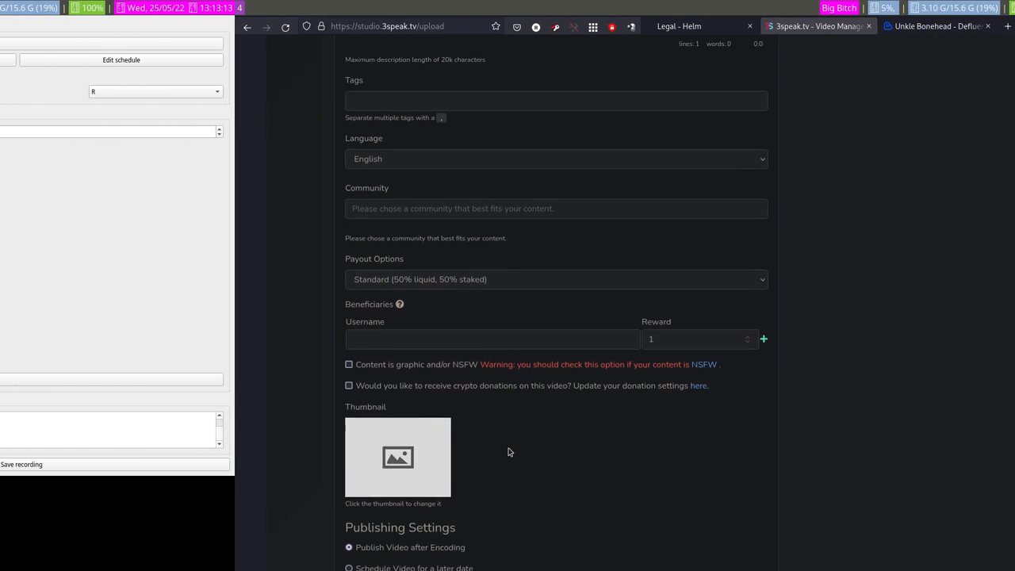
pyautogui.scroll(-3)
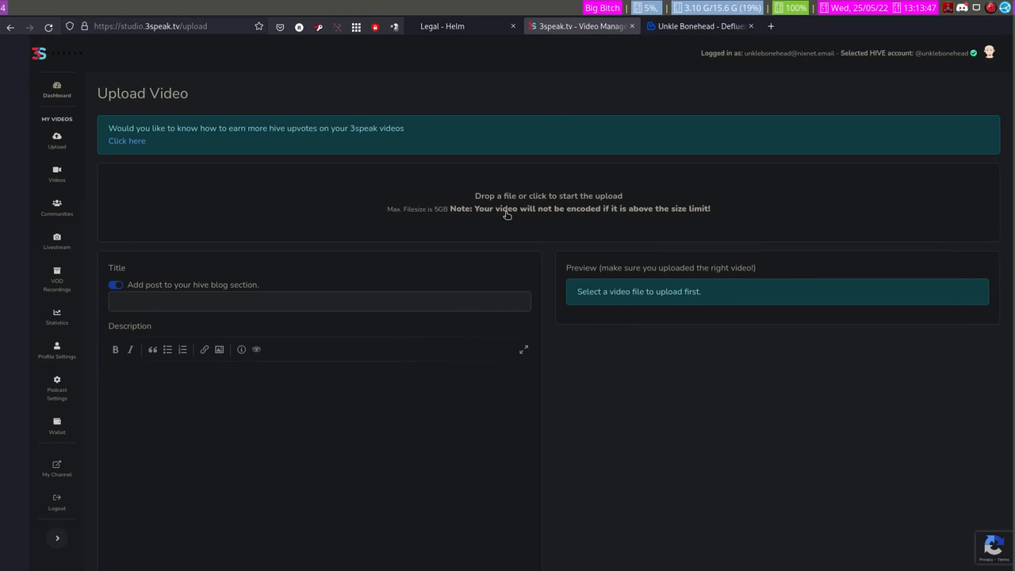
pyautogui.moveTo(512, 234)
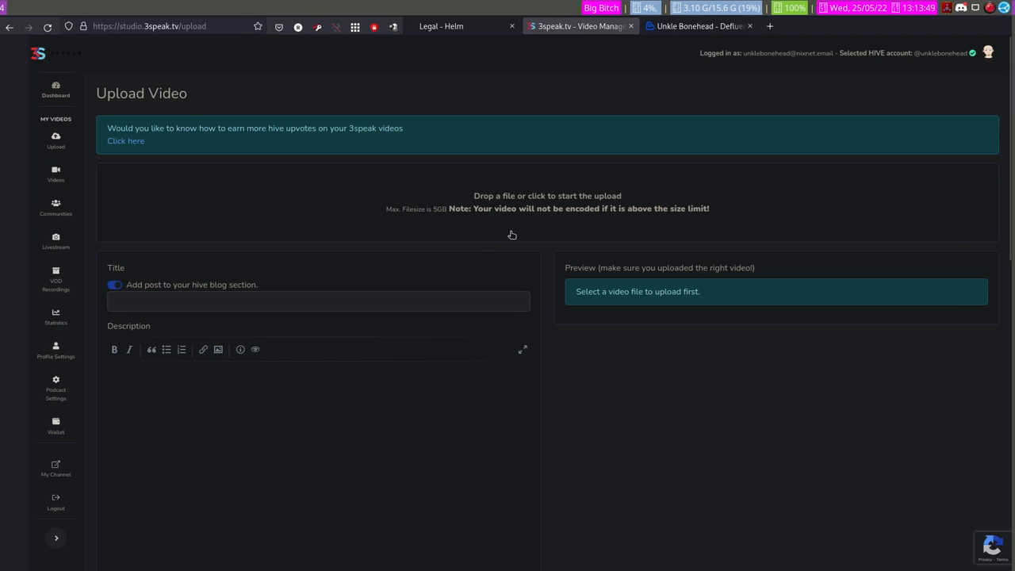
pyautogui.scroll(-3)
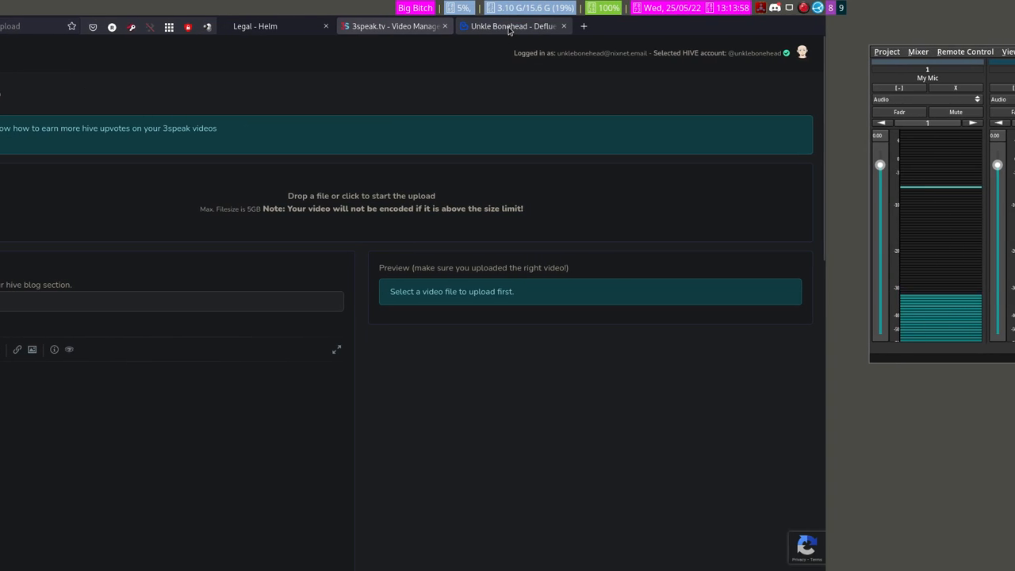
pyautogui.moveTo(514, 26)
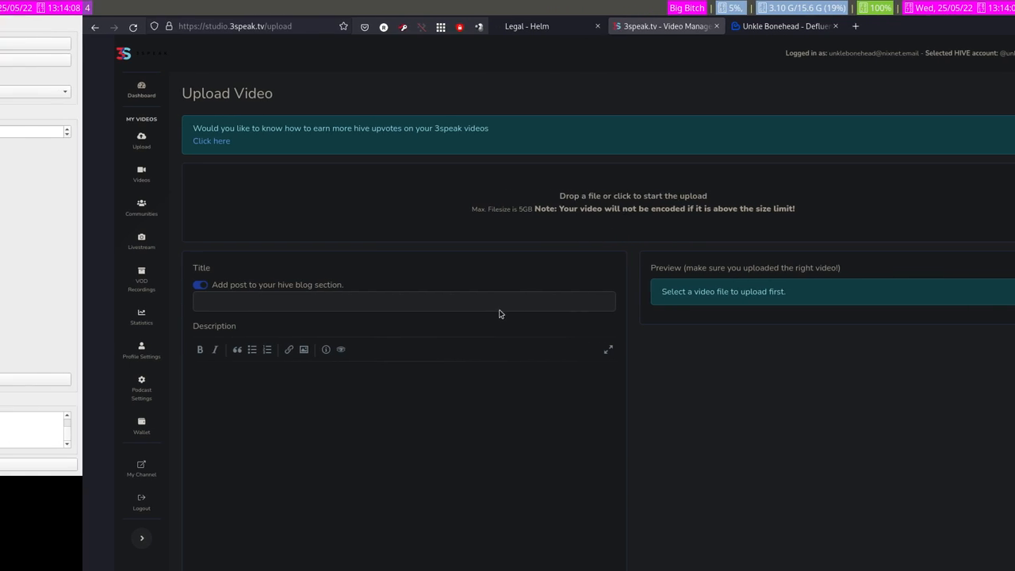
pyautogui.scroll(-3)
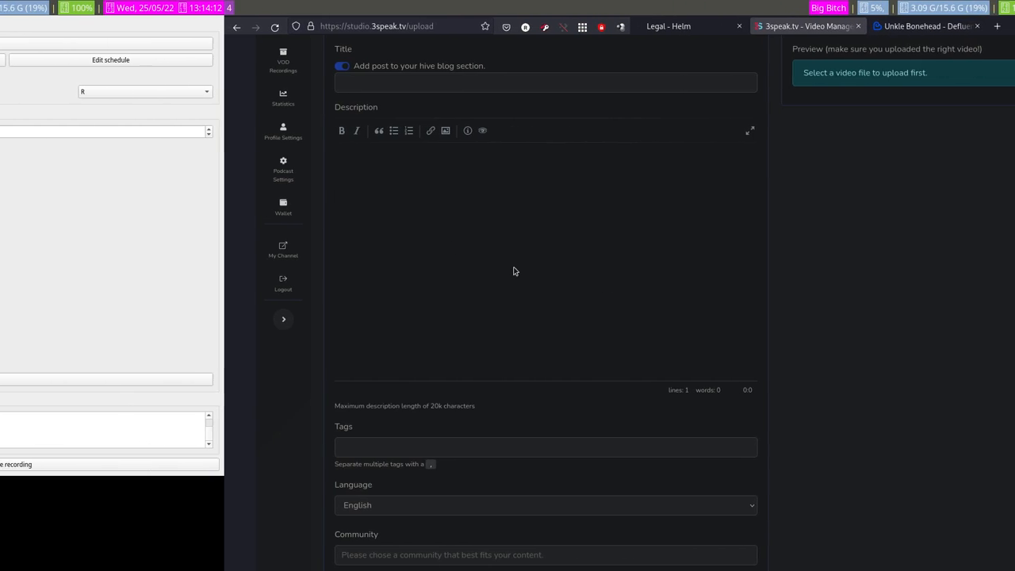
# - From Unkle Bonehead's Ecency blog, open the DROP THE MIC interview post and scroll through it
pyautogui.click(542, 26)
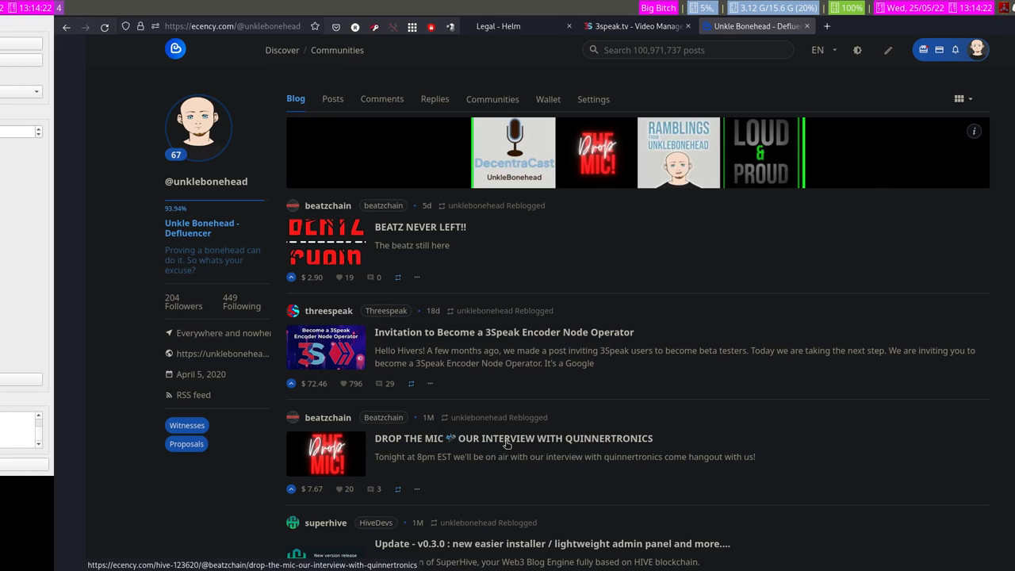
pyautogui.click(513, 438)
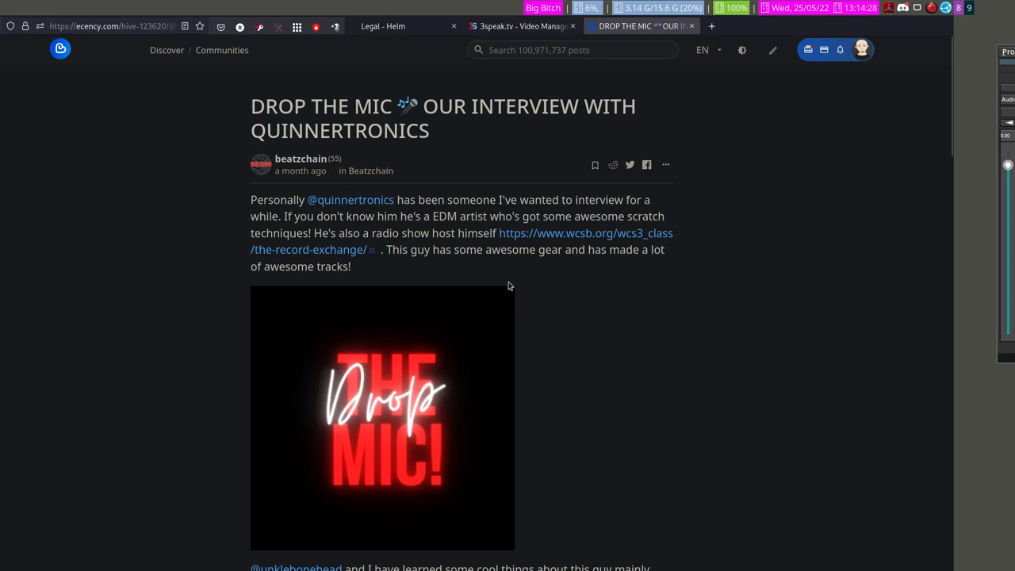
pyautogui.scroll(-3)
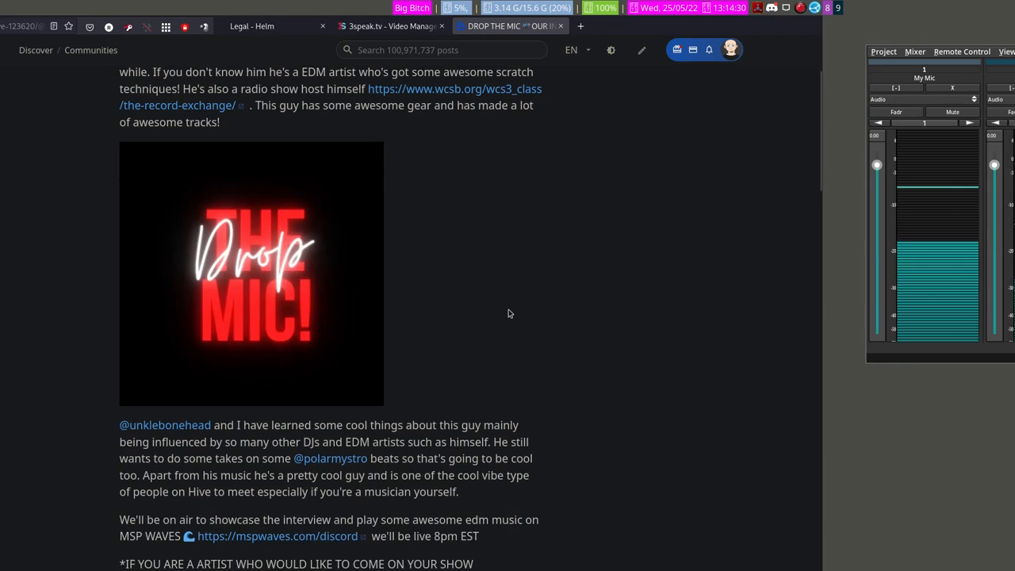
pyautogui.scroll(-3)
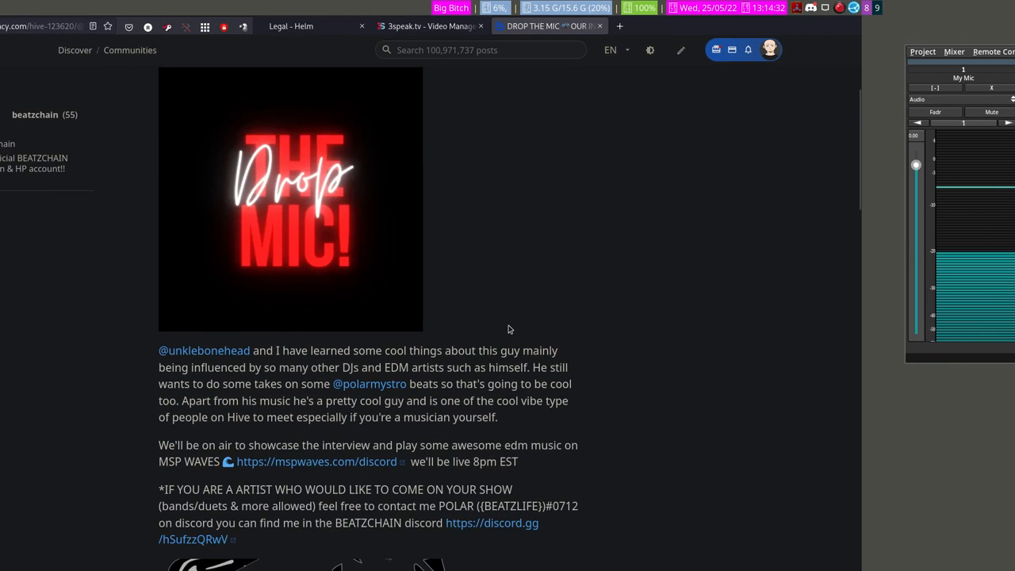
pyautogui.scroll(-3)
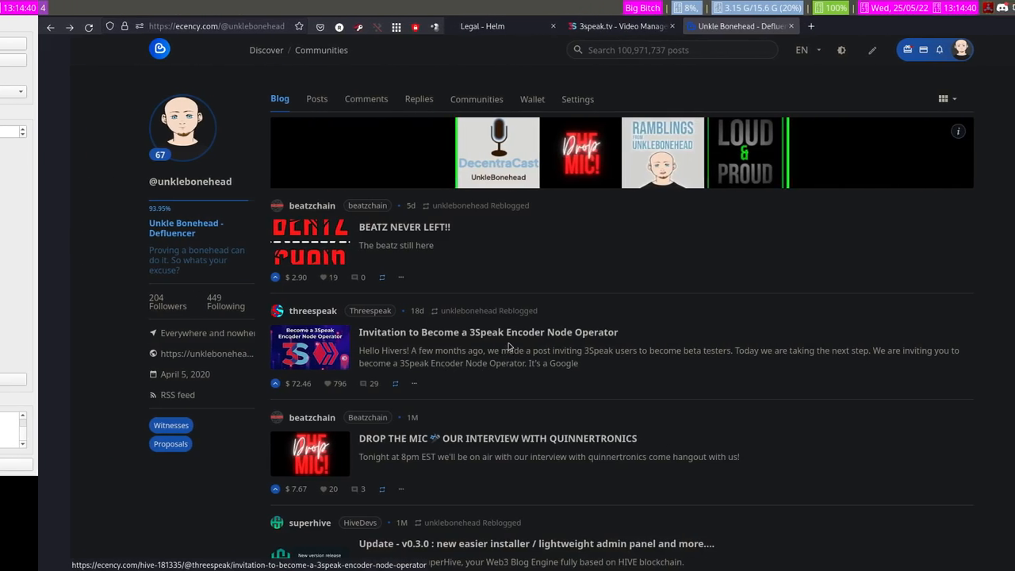
# - Scroll Unkle Bonehead's feed and open 'Drop the Mic S1Ep14 Mixtape Recap!'
pyautogui.scroll(-3)
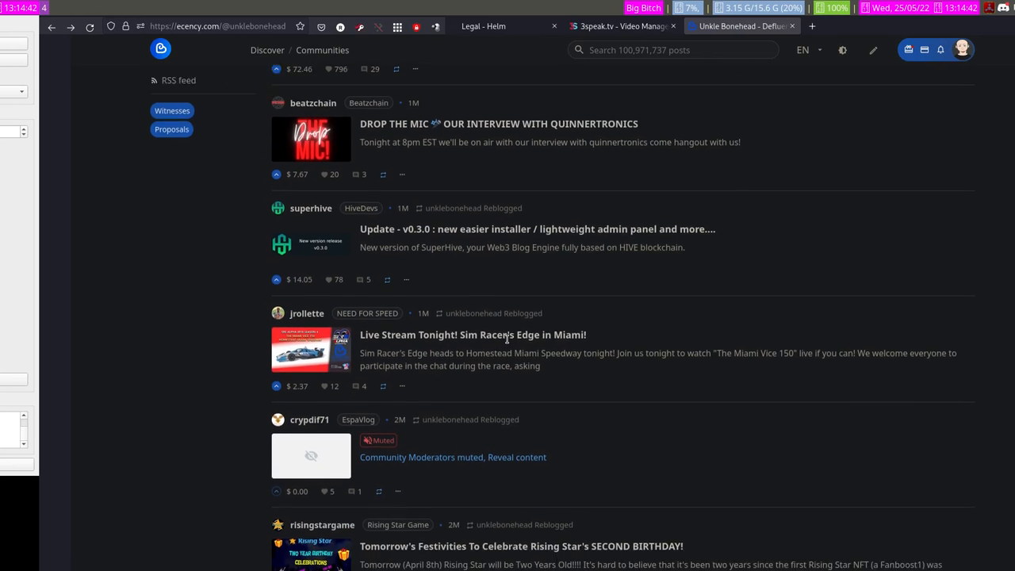
pyautogui.scroll(-3)
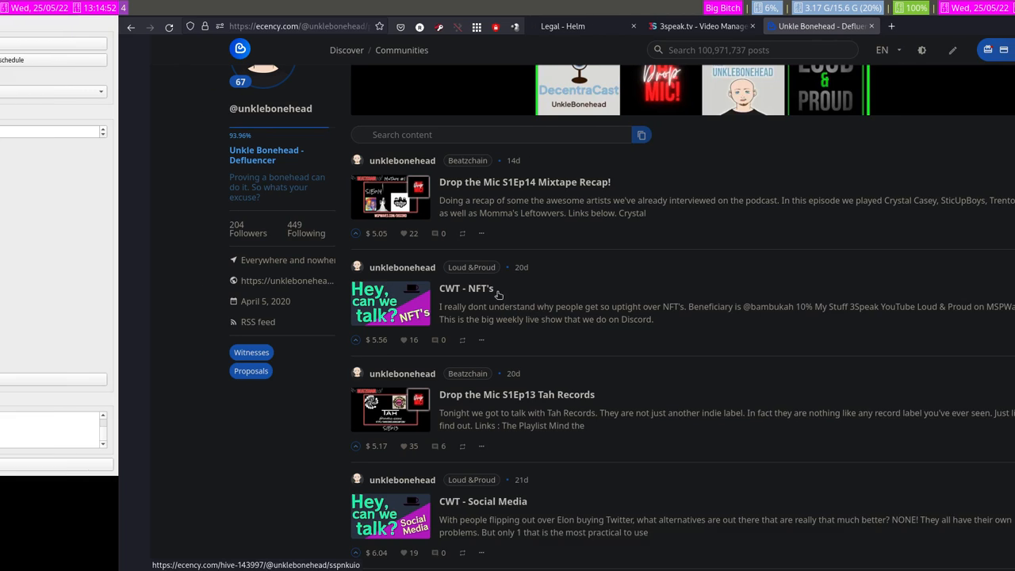
pyautogui.click(525, 181)
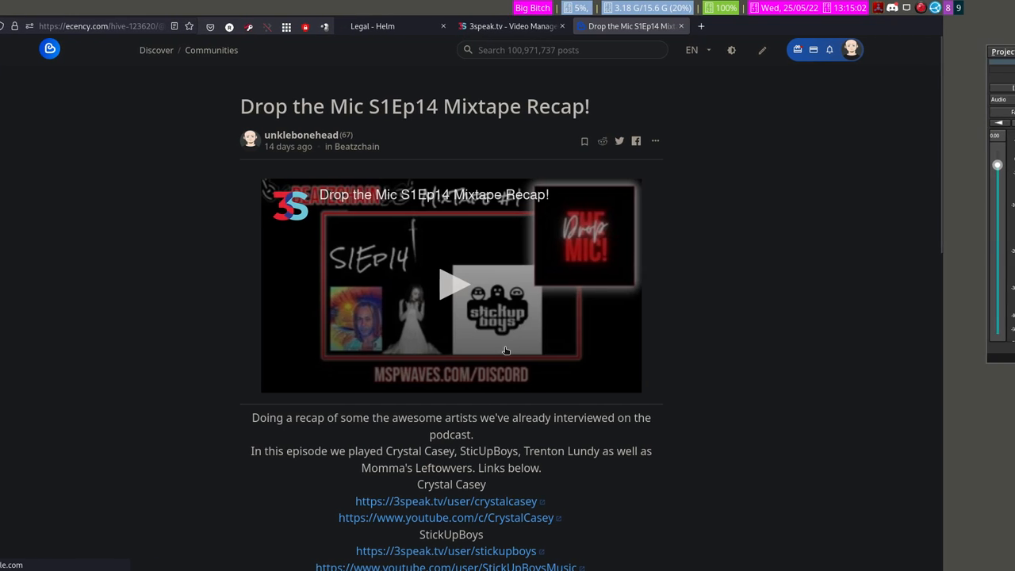
# - Play the embedded 3Speak video and scroll down through the post's artist links
pyautogui.click(452, 285)
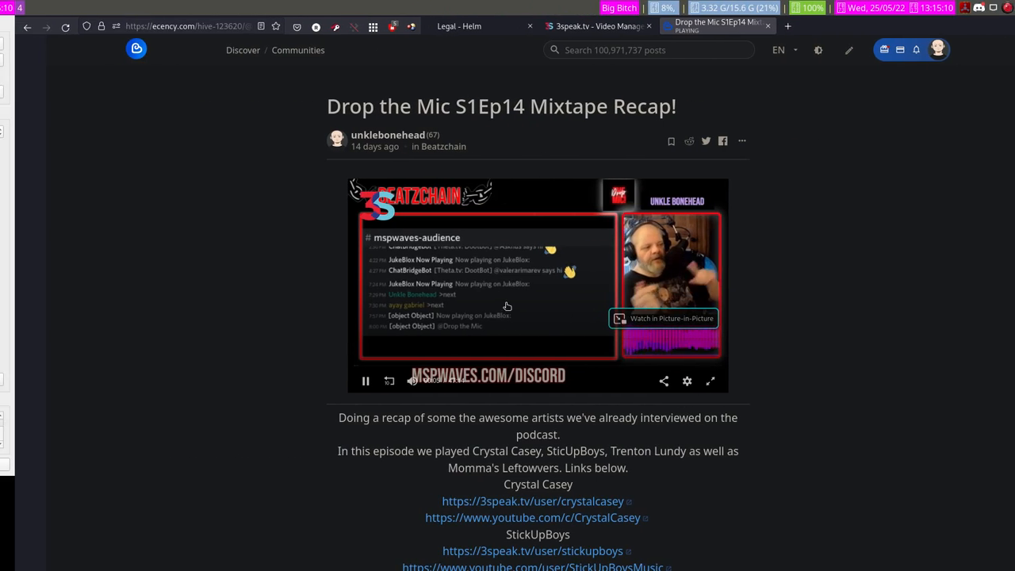
pyautogui.scroll(-3)
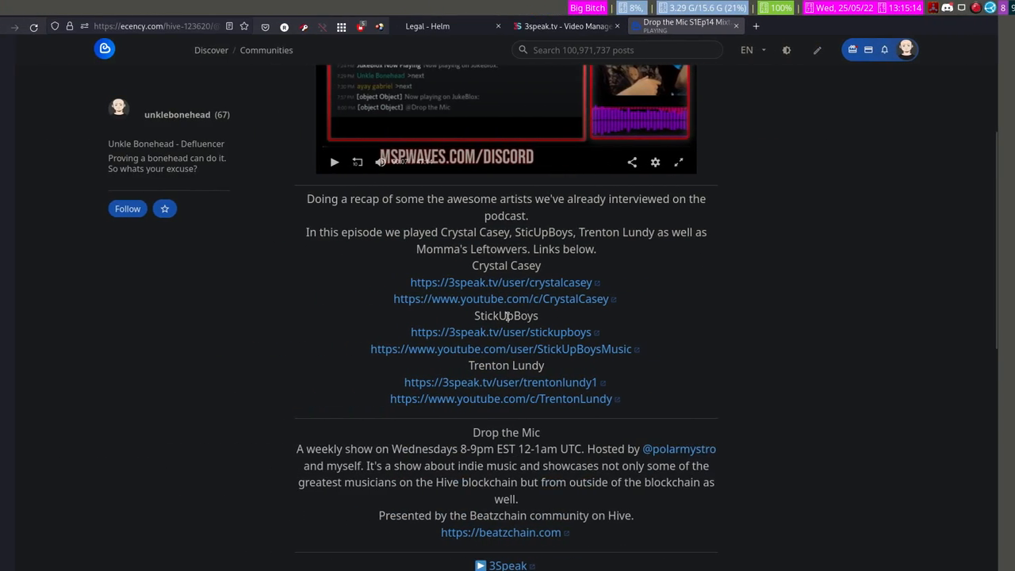
pyautogui.scroll(-3)
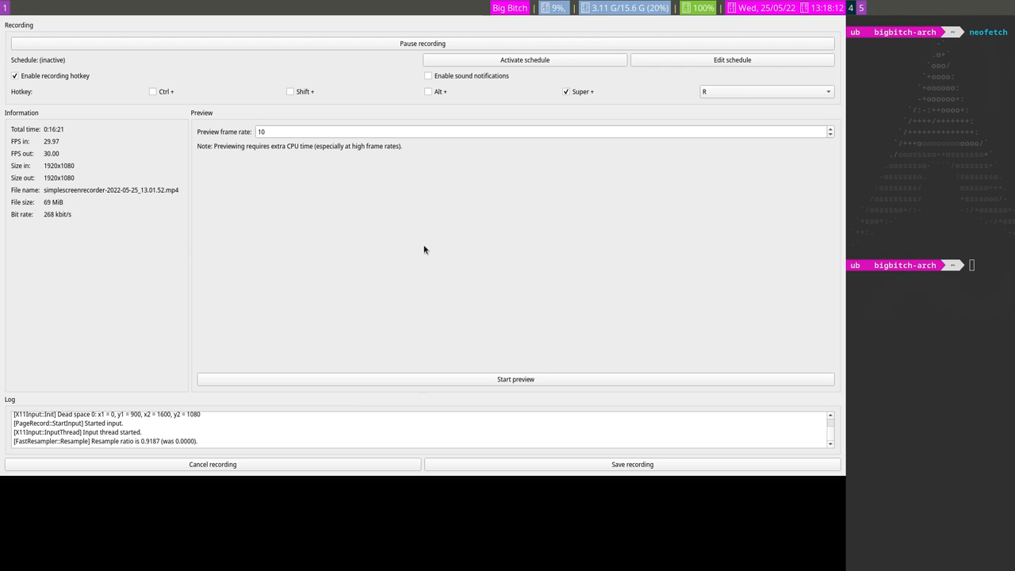
pyautogui.moveTo(400, 255)
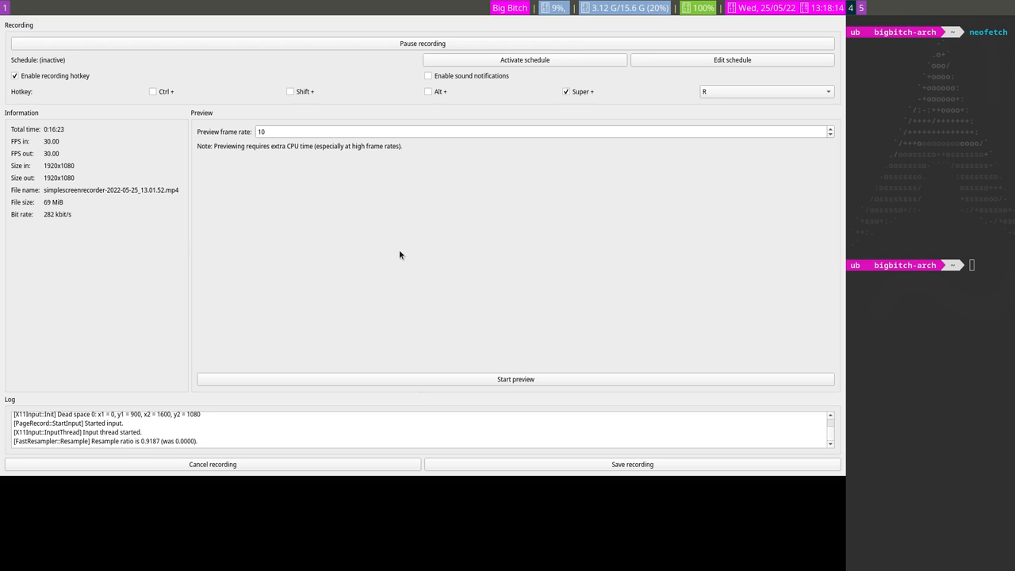
pyautogui.moveTo(410, 264)
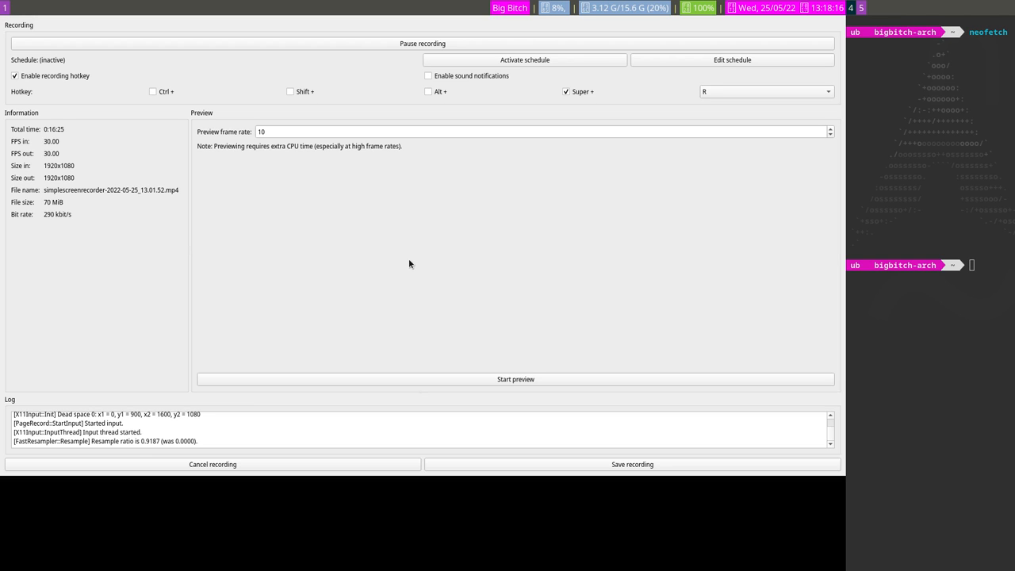